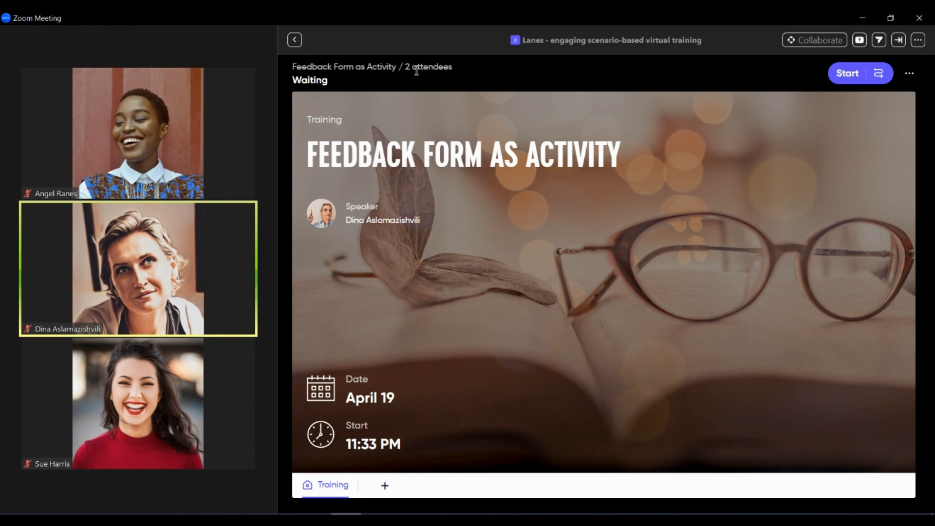
mouse_move(846, 73)
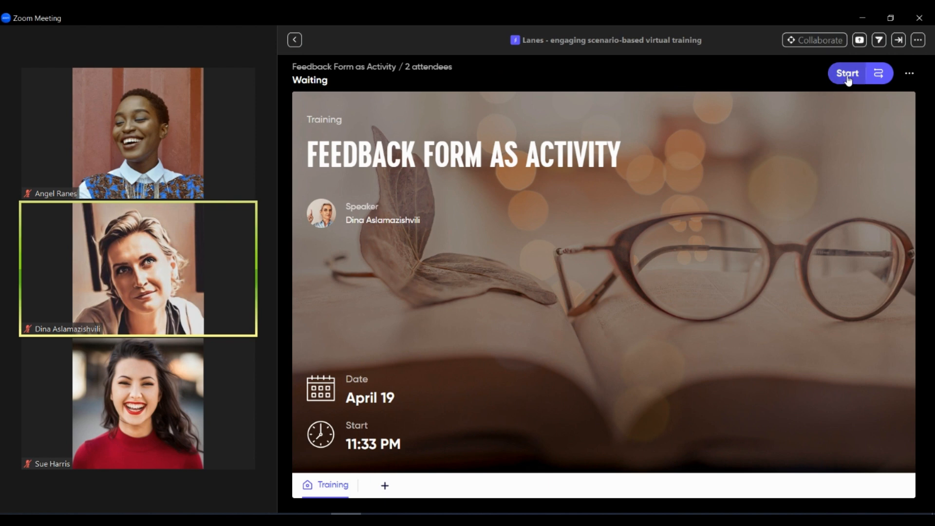
- Launch the five-minute anonymous Feedback Form activity from the Lanes panel
click(846, 73)
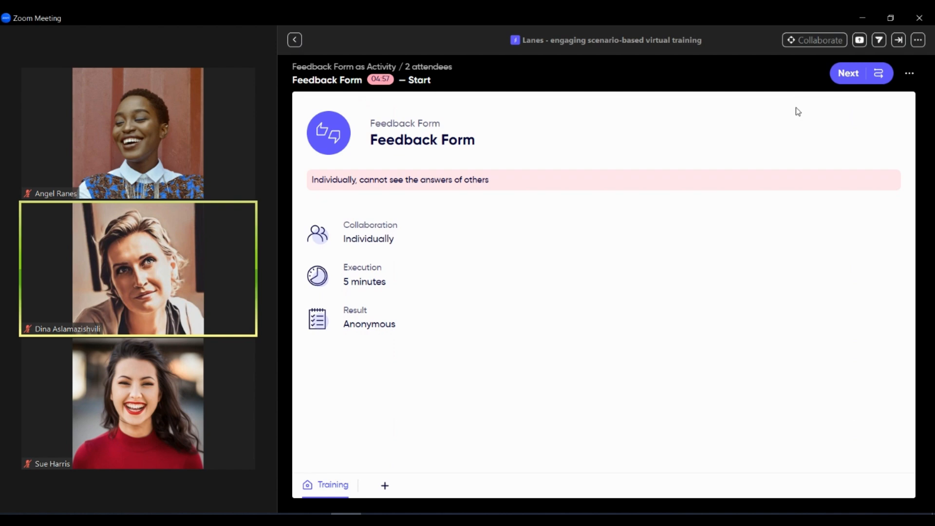
mouse_move(465, 195)
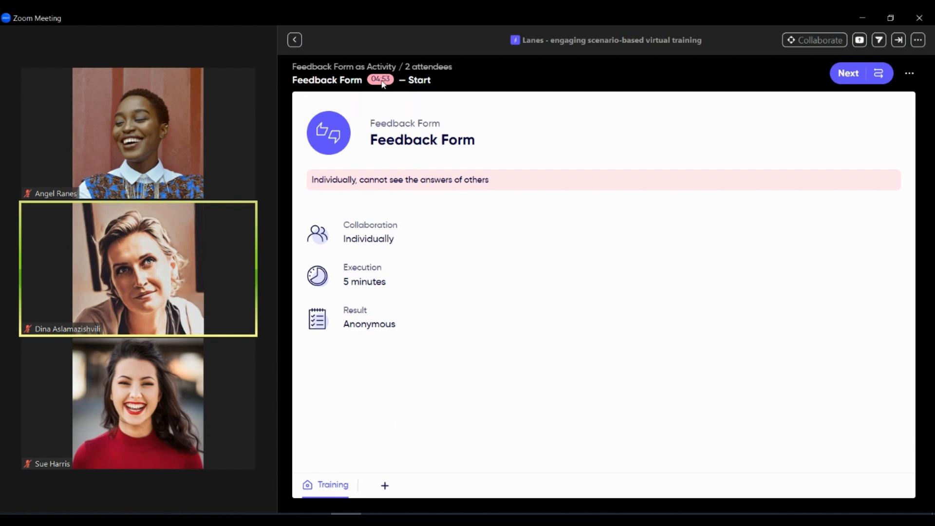
click(380, 80)
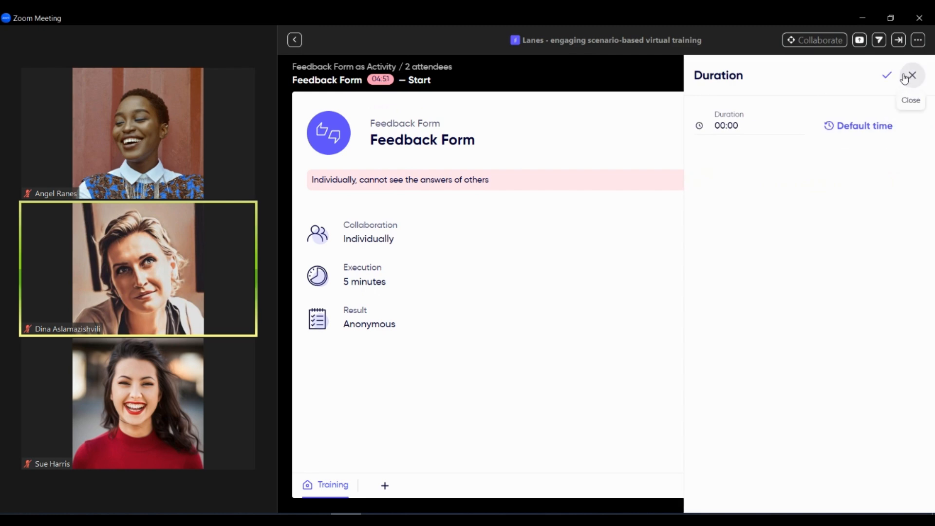
click(911, 76)
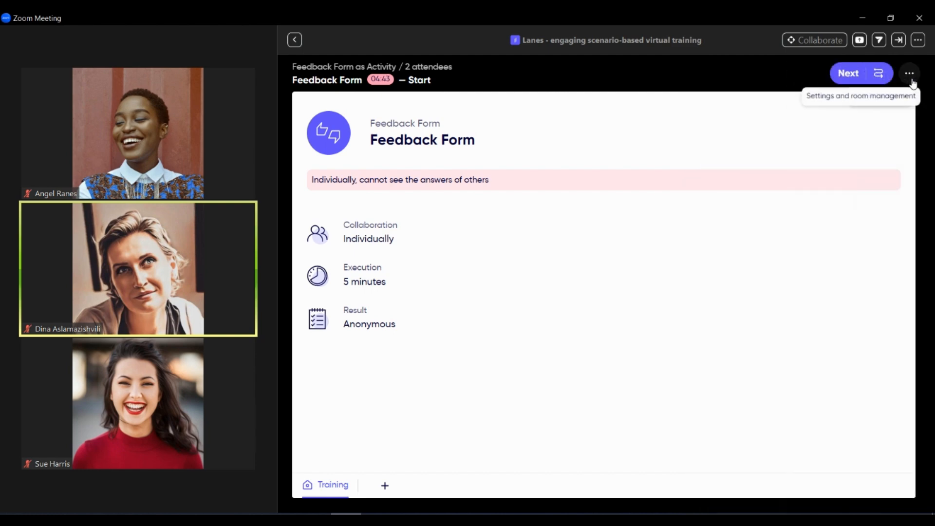
mouse_move(333, 245)
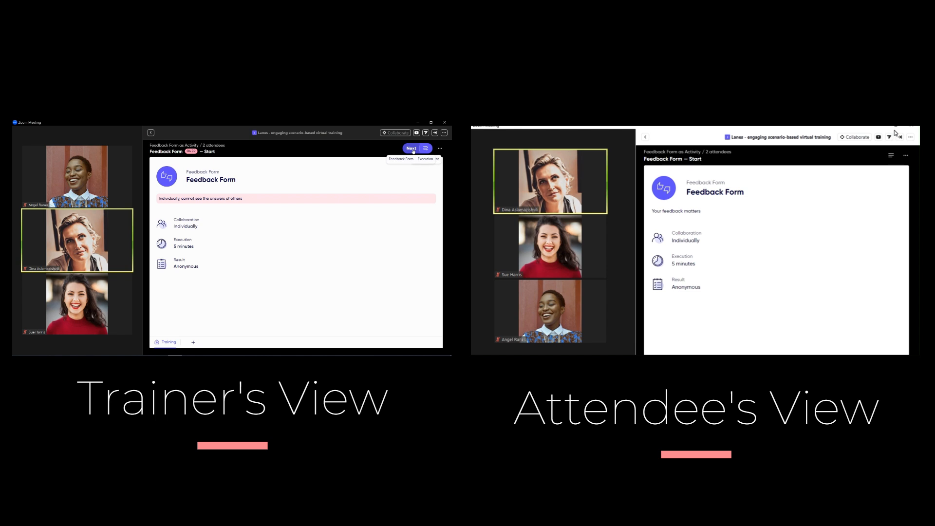
- Enter the Execution stage, then as attendee give an 8-of-10 rating and move to question 2
click(410, 148)
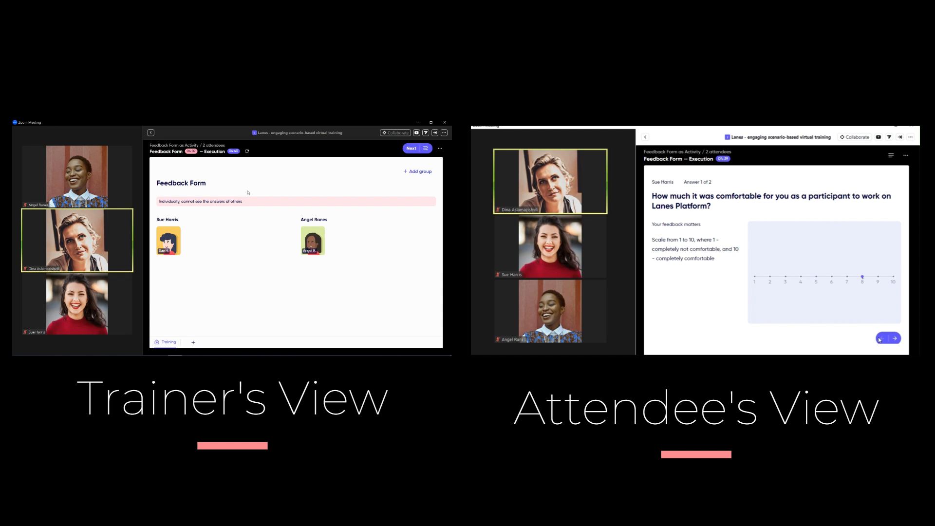
click(888, 338)
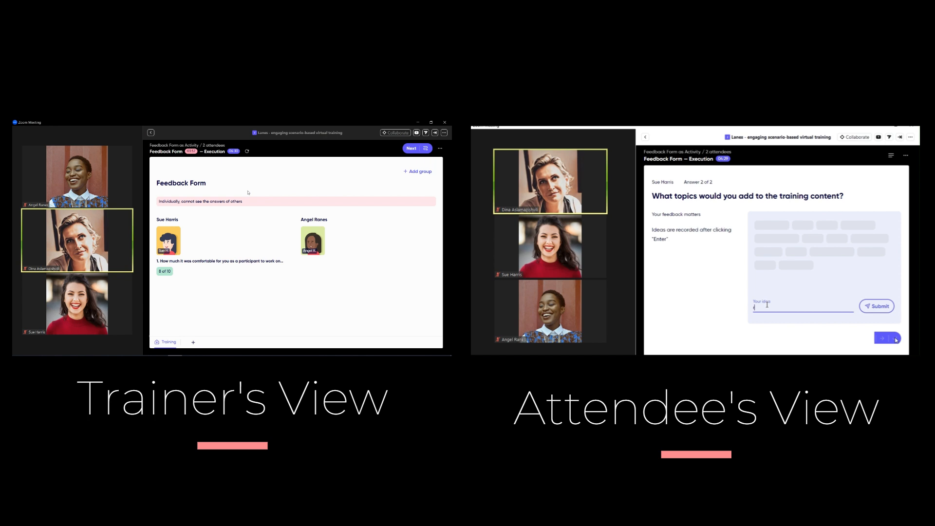
- Submit the attendee's topic ideas, such as stress management, and send the finished answers
text(stress management)
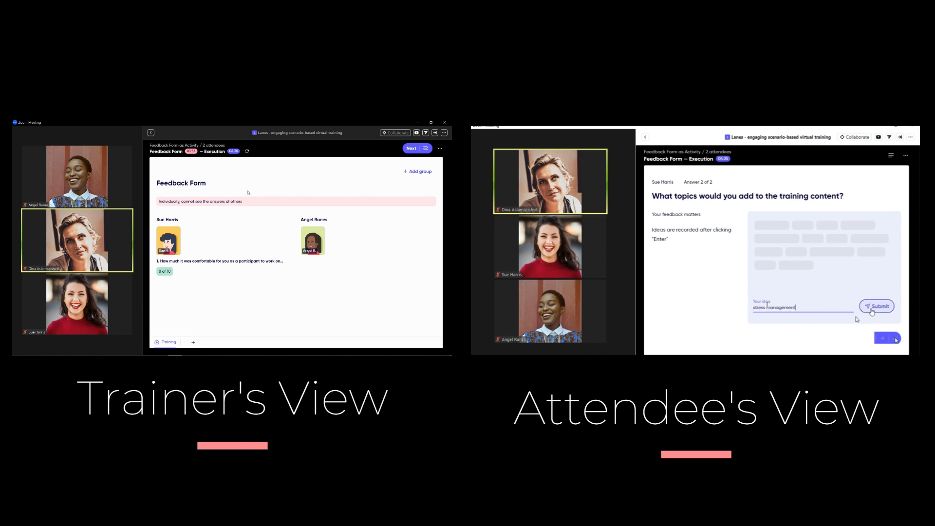
click(876, 306)
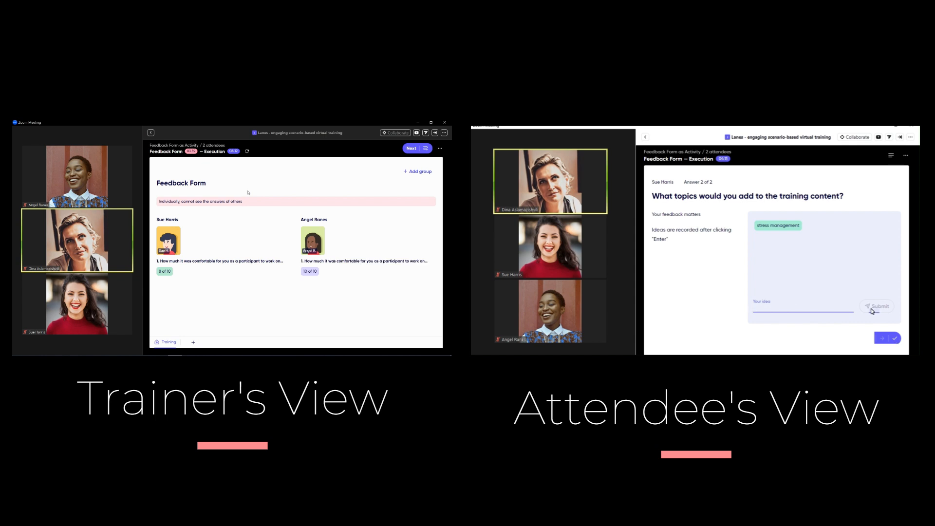
text(ho)
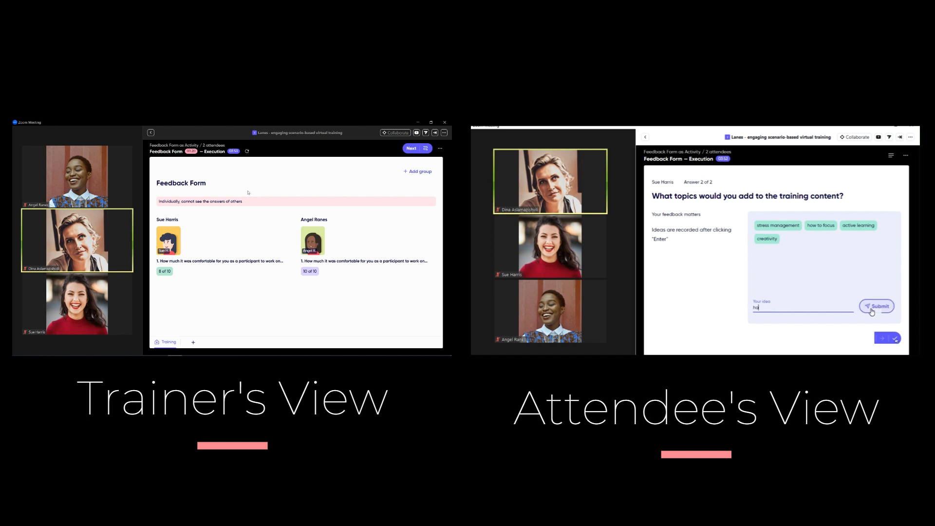
click(876, 305)
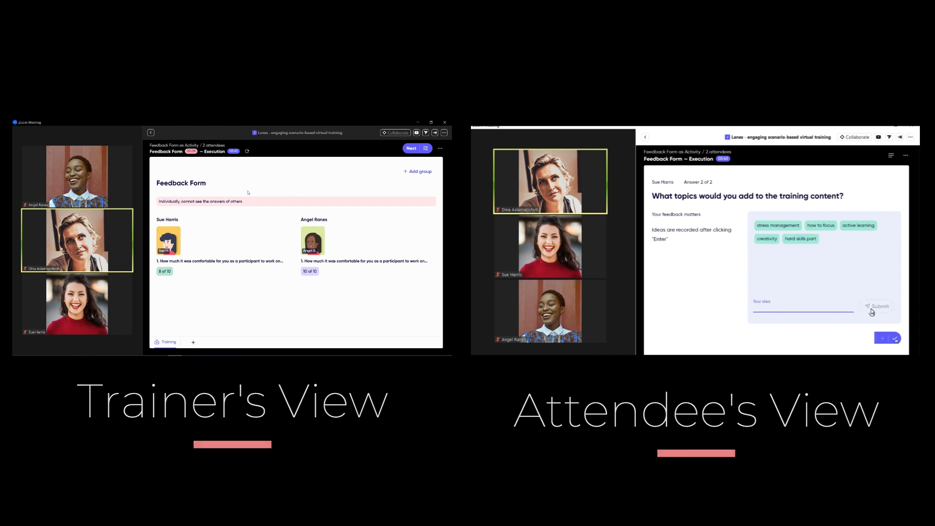
click(877, 306)
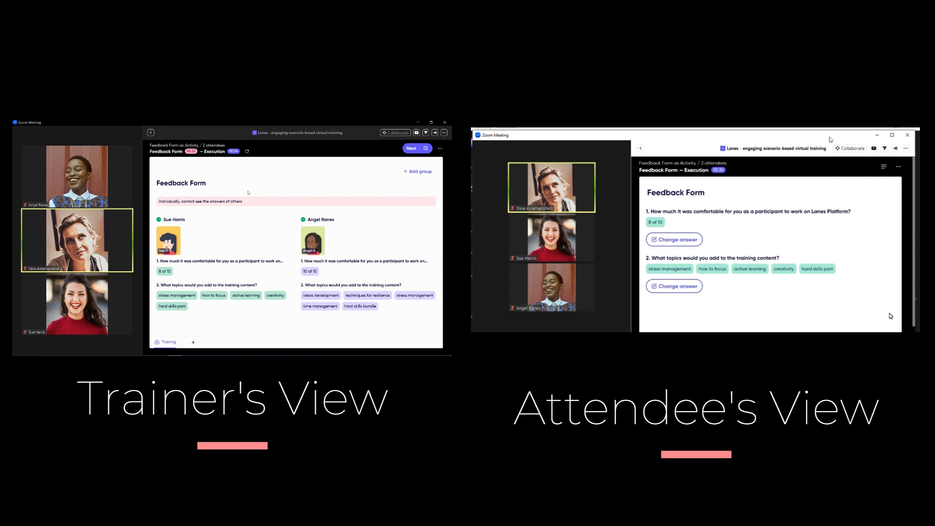
click(410, 148)
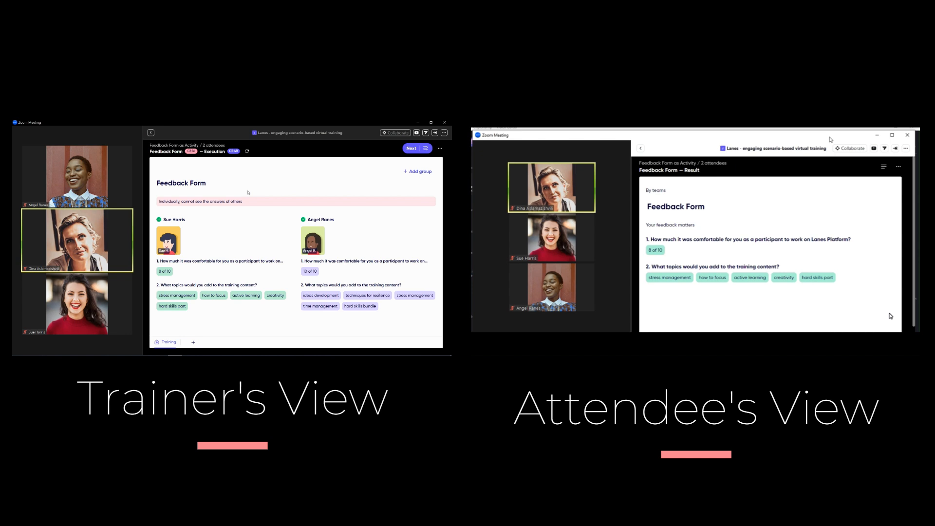
mouse_move(343, 207)
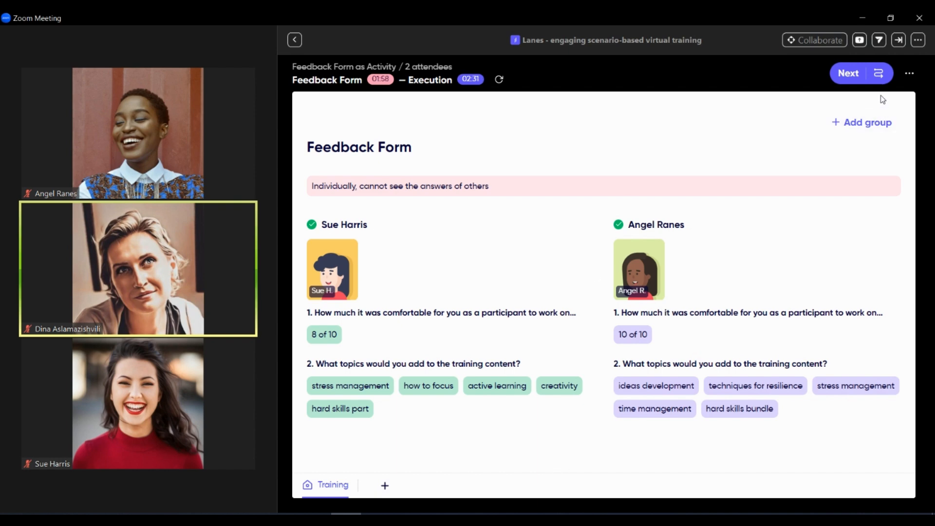
- Switch the Feedback Form to Result, listing both attendees' ratings and topic ideas
click(847, 72)
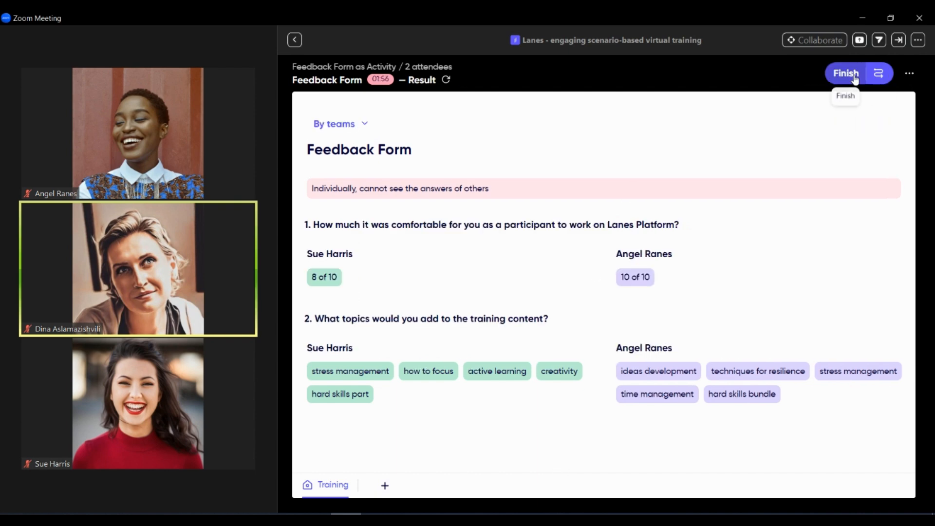
mouse_move(717, 159)
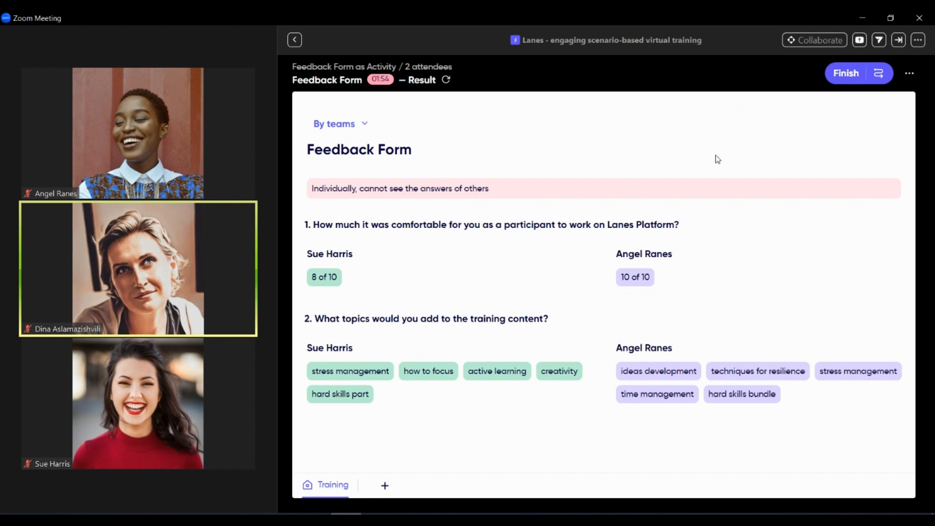
mouse_move(492, 351)
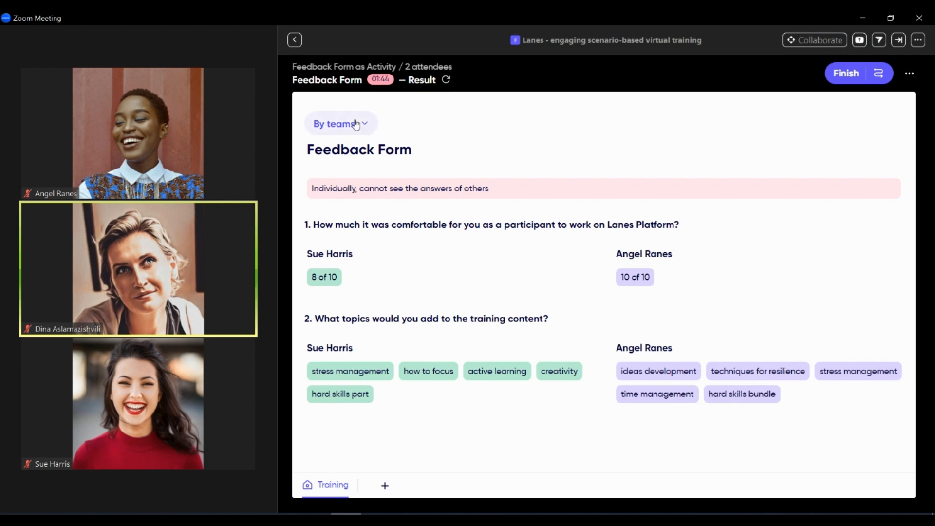
- View results as a Summary chart, return to By teams, and request finishing the training
click(340, 124)
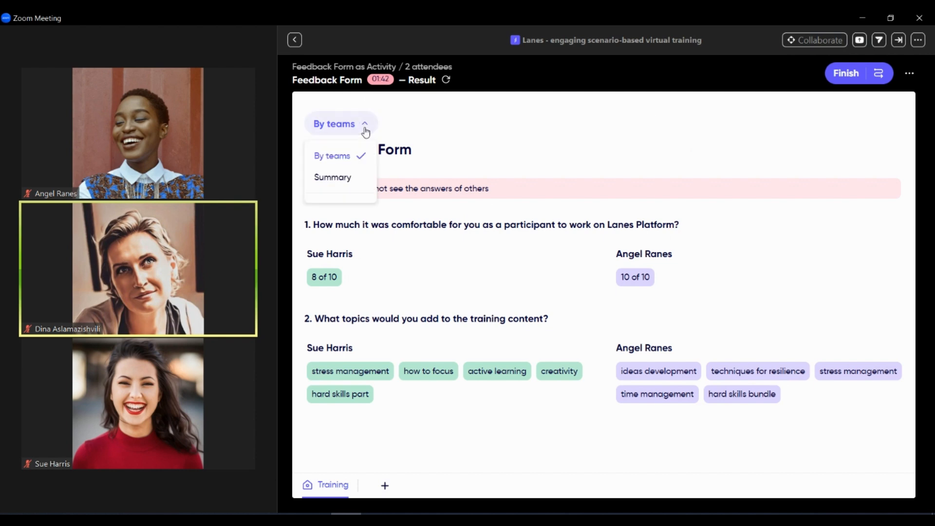
click(332, 178)
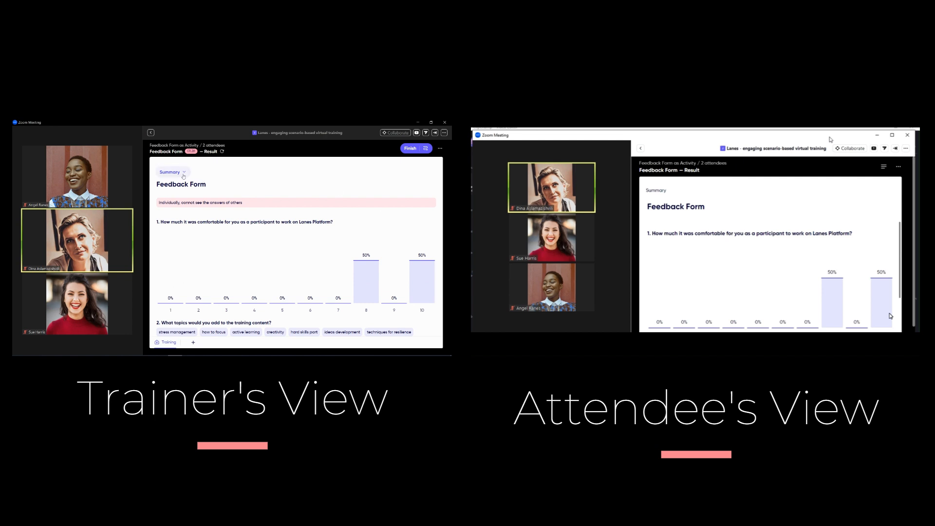
click(172, 172)
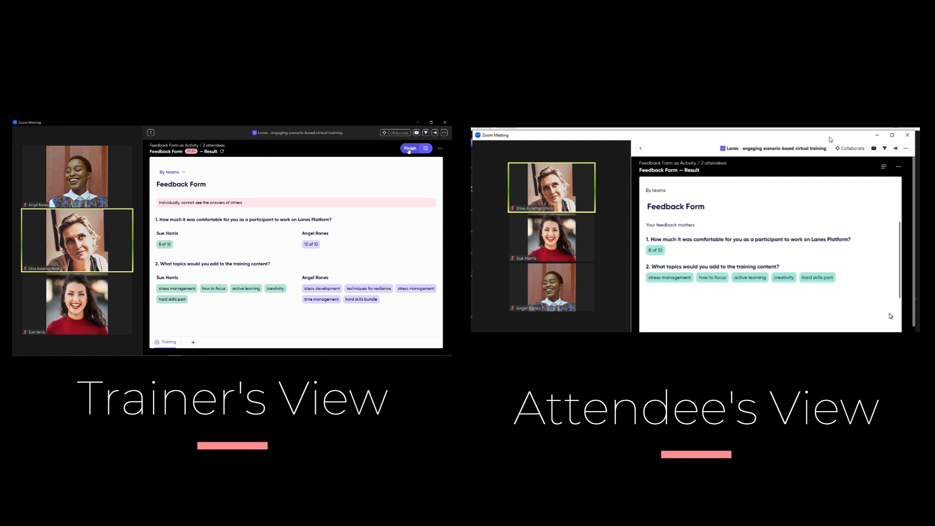
click(409, 148)
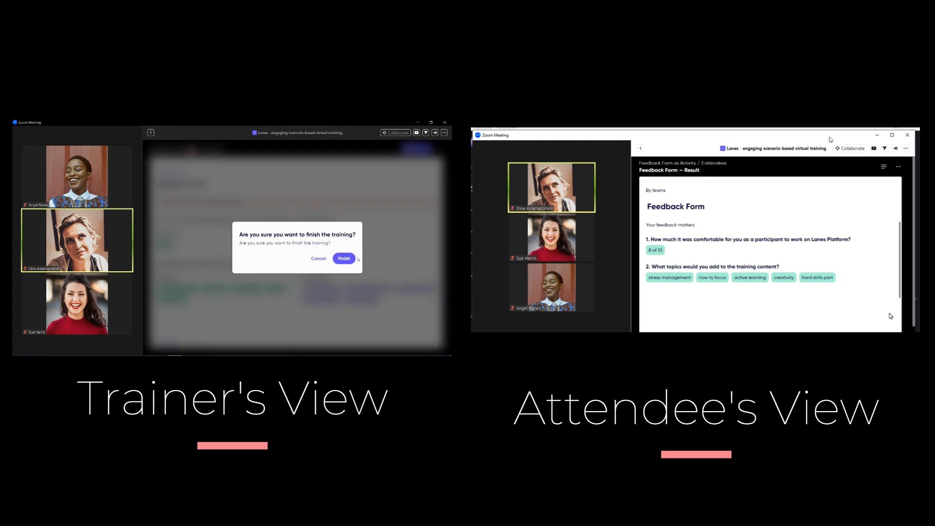